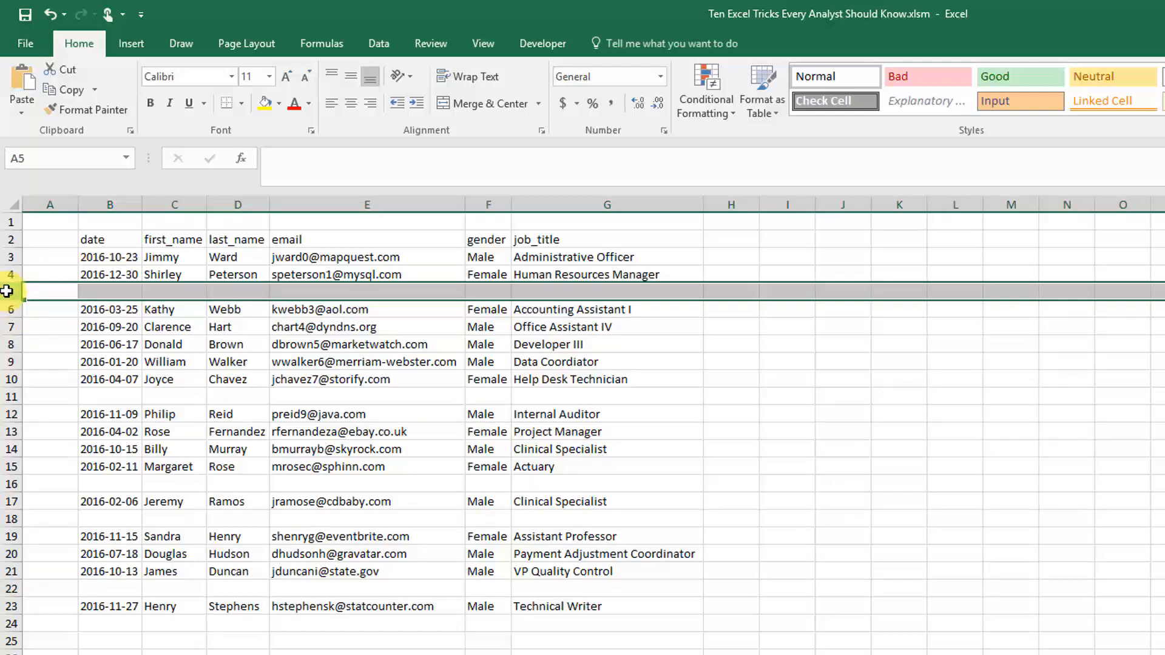
{"action": "right_click", "coordinate": [10, 291]}
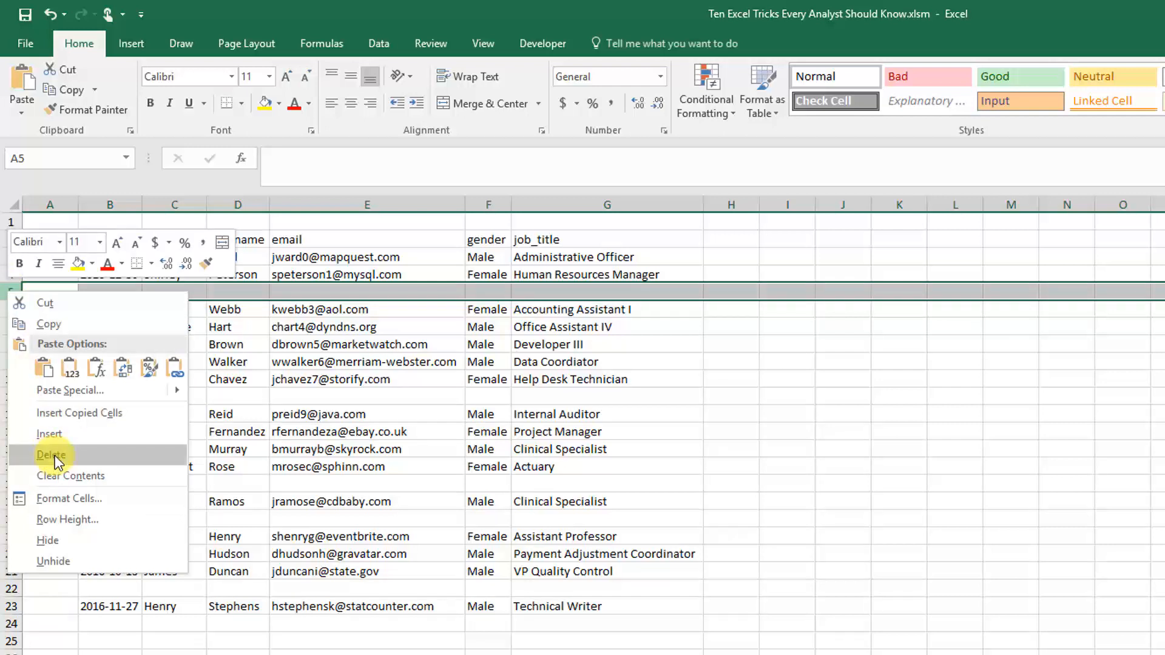
{"action": "left_click", "coordinate": [51, 454]}
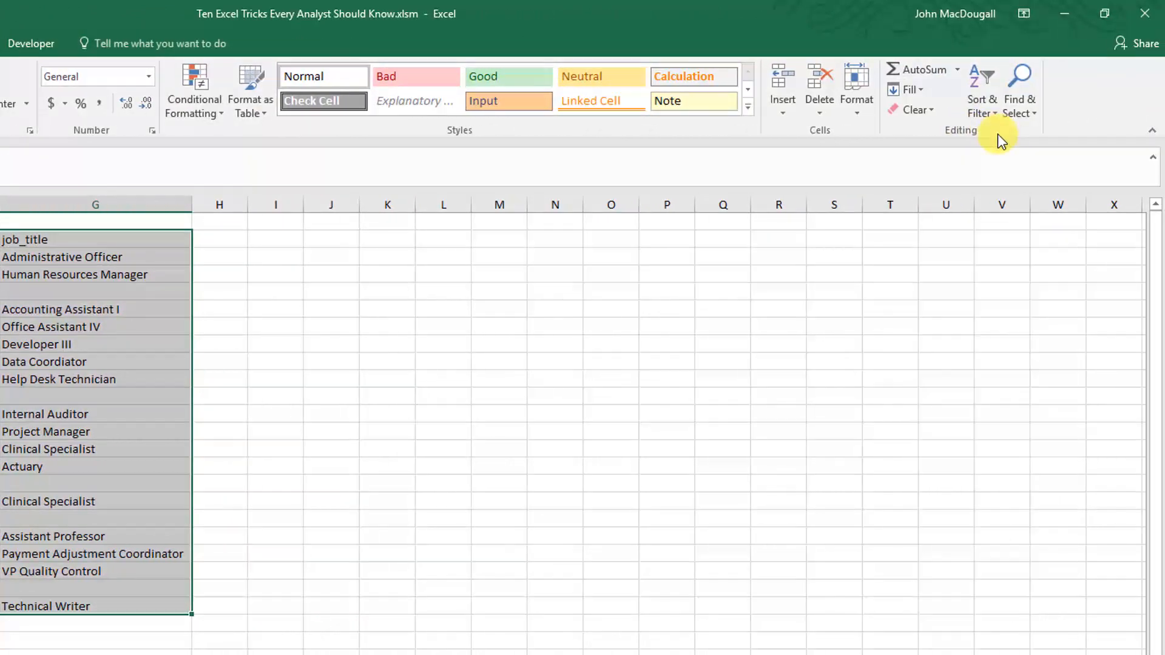
{"action": "mouse_move", "coordinate": [1021, 89]}
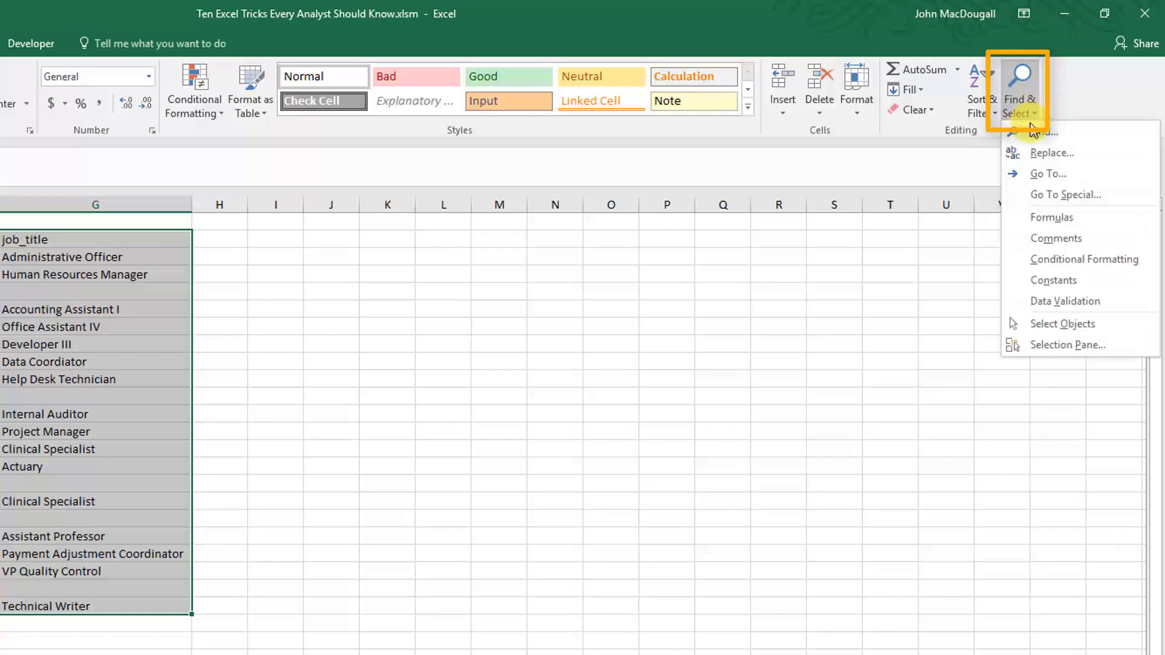
{"action": "mouse_move", "coordinate": [1048, 173]}
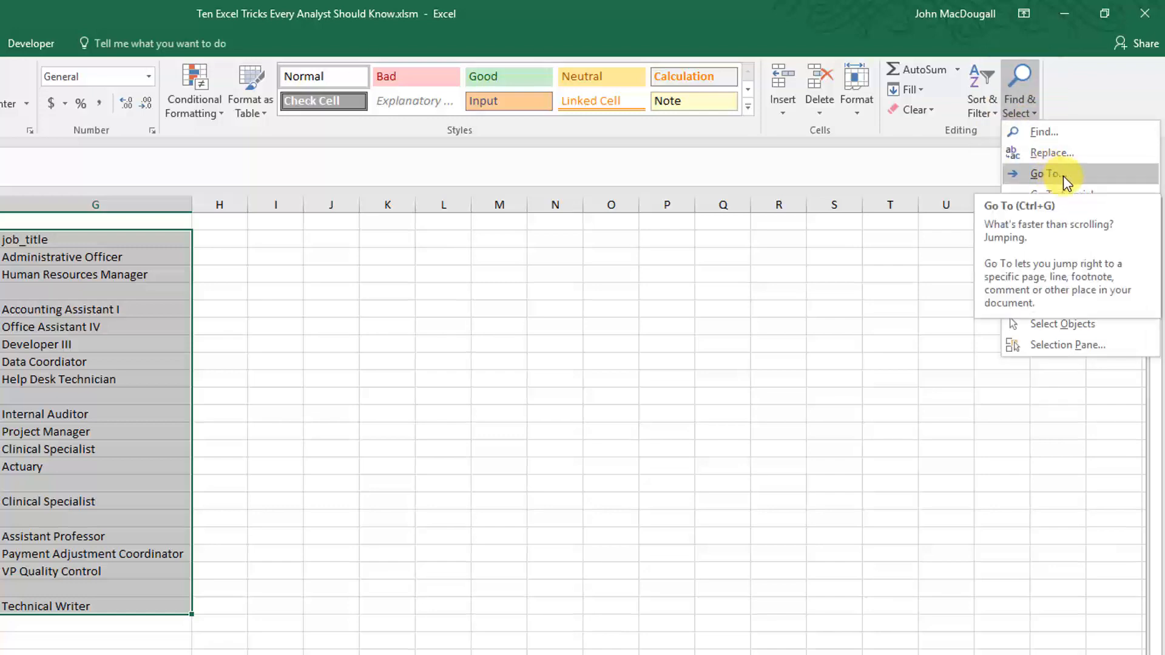
Step: Open the Go To window with the employee table B2:G23 selected
{"action": "left_click", "coordinate": [1048, 173]}
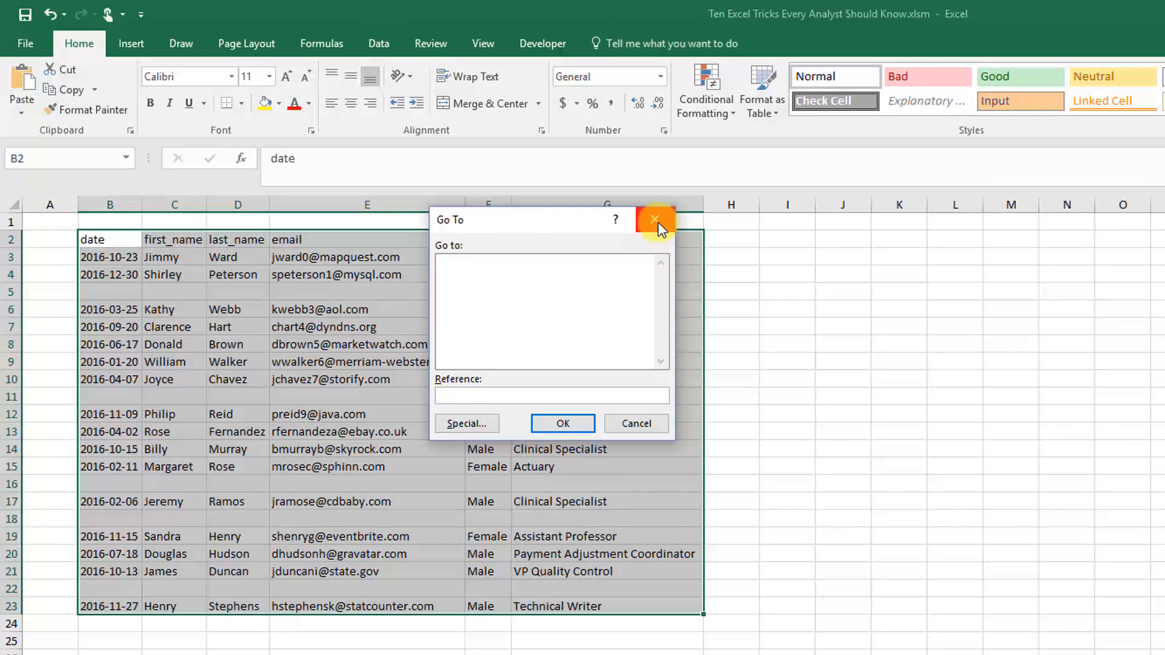
{"action": "key", "text": "ctrl+g"}
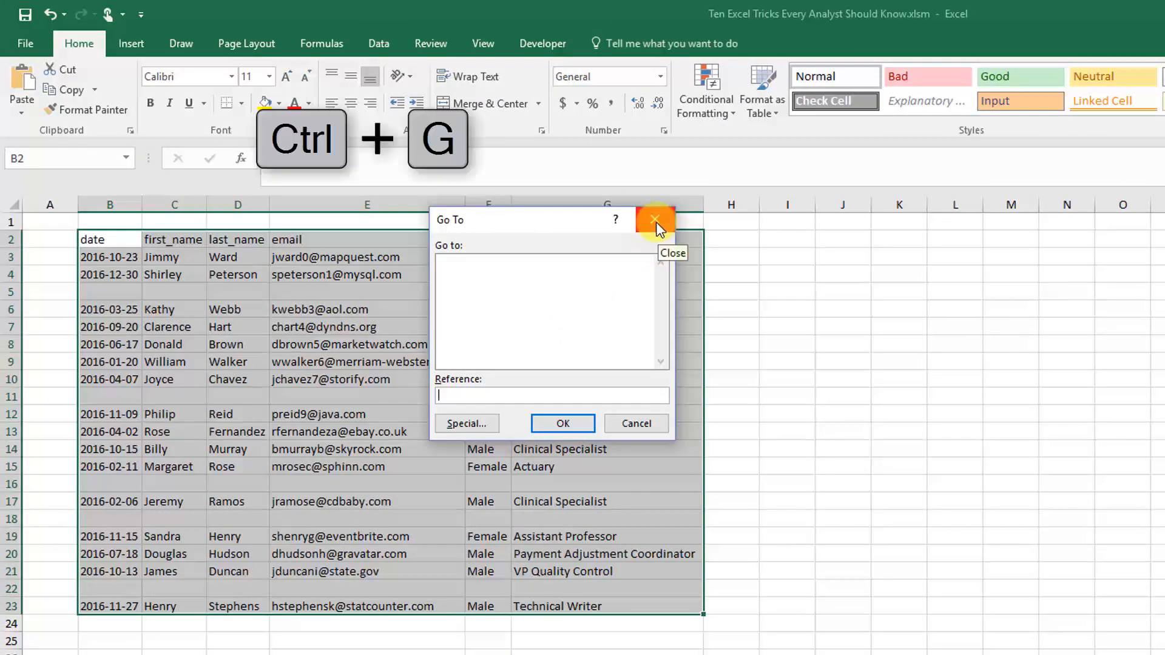
{"action": "mouse_move", "coordinate": [520, 330]}
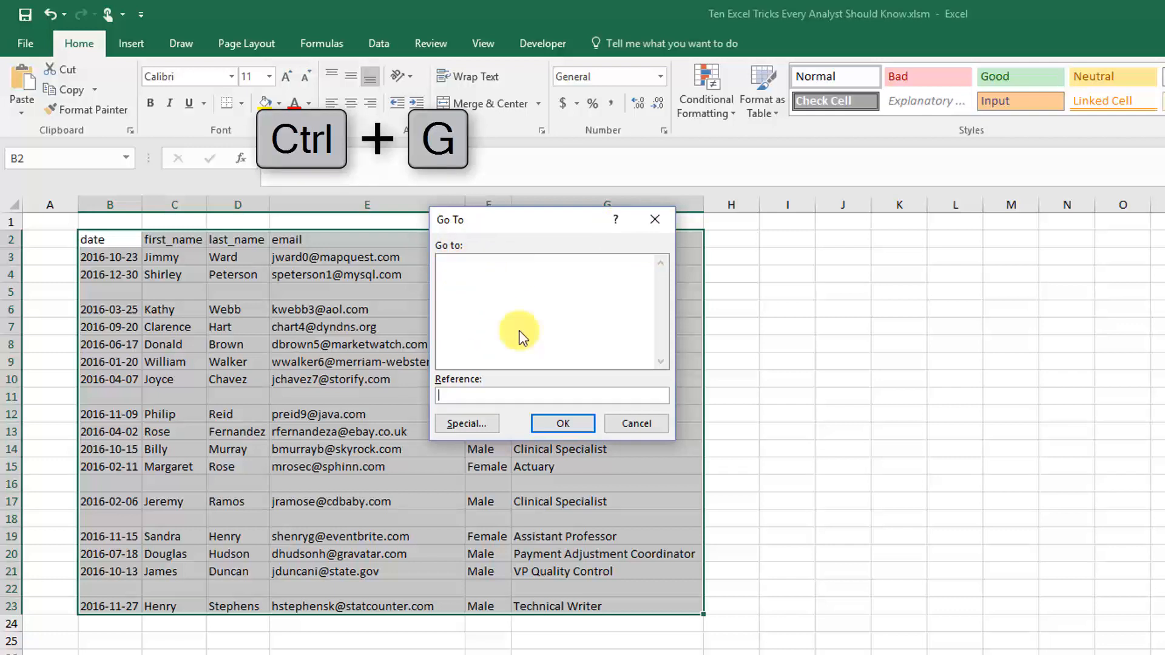
{"action": "mouse_move", "coordinate": [492, 372]}
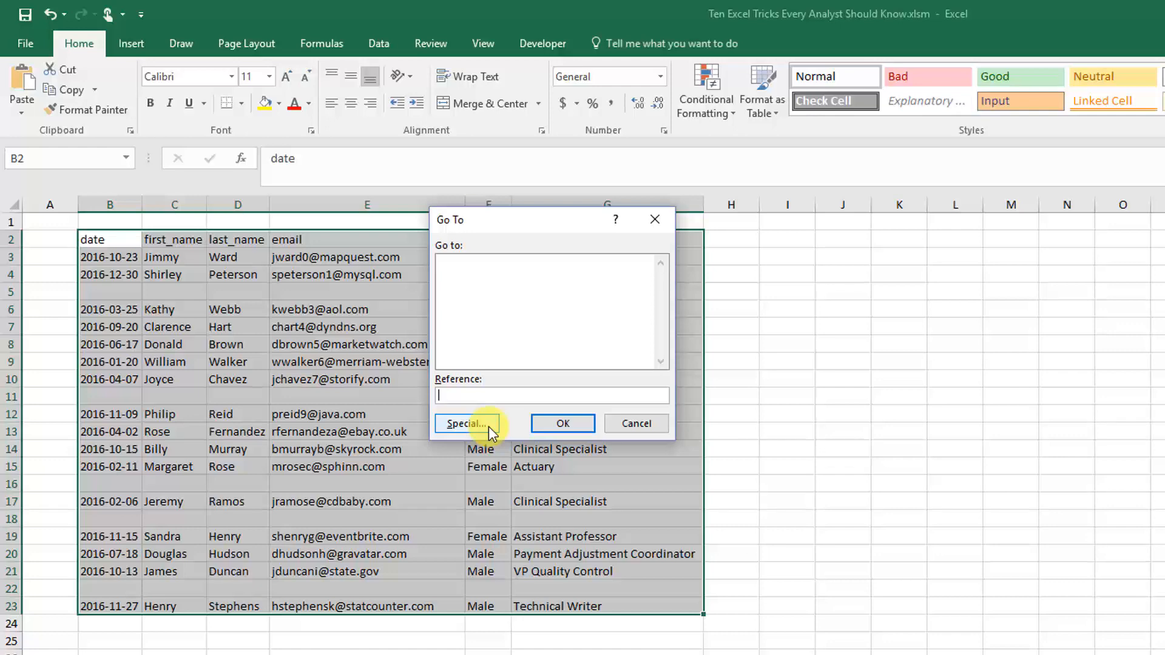
Step: Select only the blank cells in the table using Go To Special > Blanks
{"action": "left_click", "coordinate": [465, 423]}
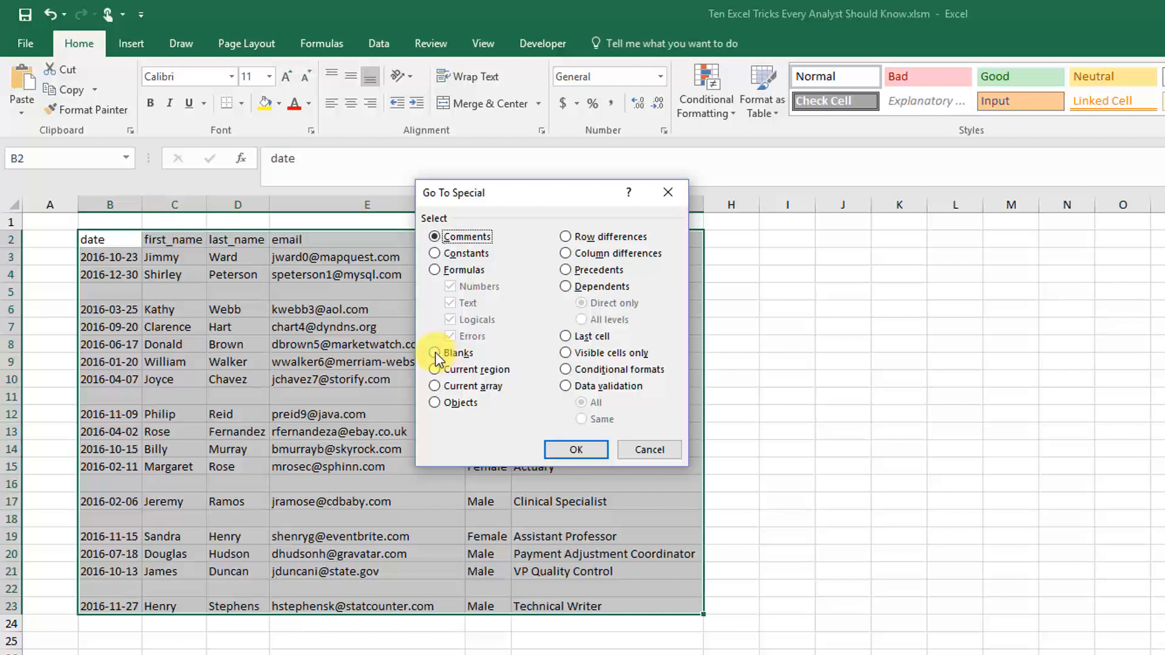
{"action": "left_click", "coordinate": [435, 352]}
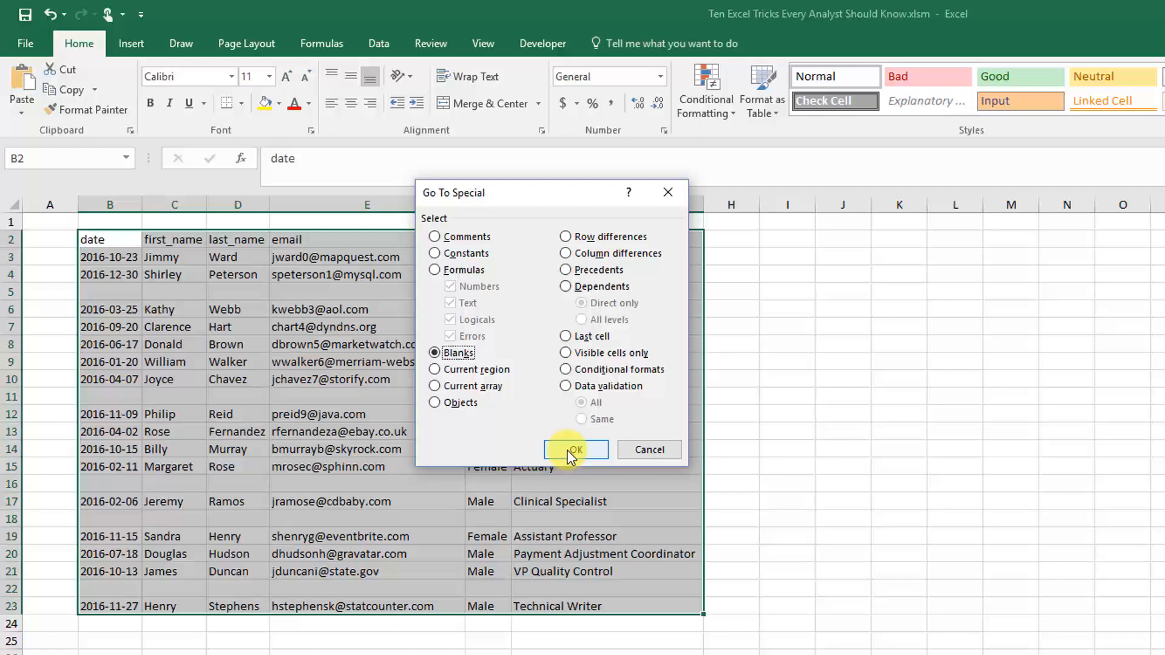
{"action": "left_click", "coordinate": [576, 449]}
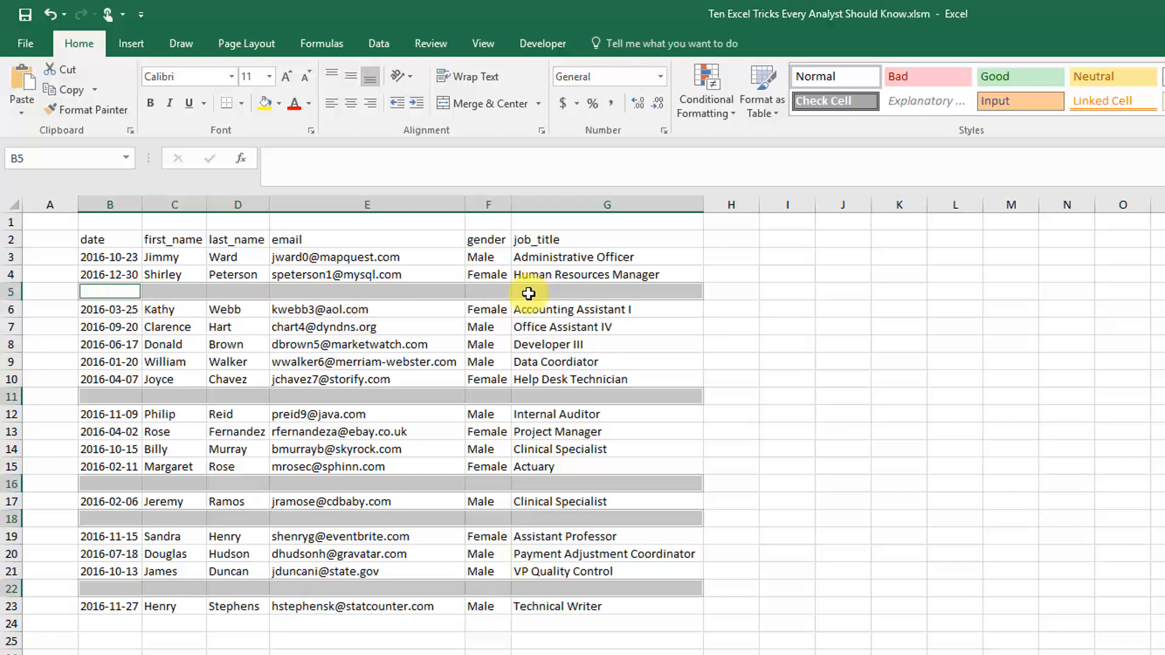
{"action": "mouse_move", "coordinate": [397, 281]}
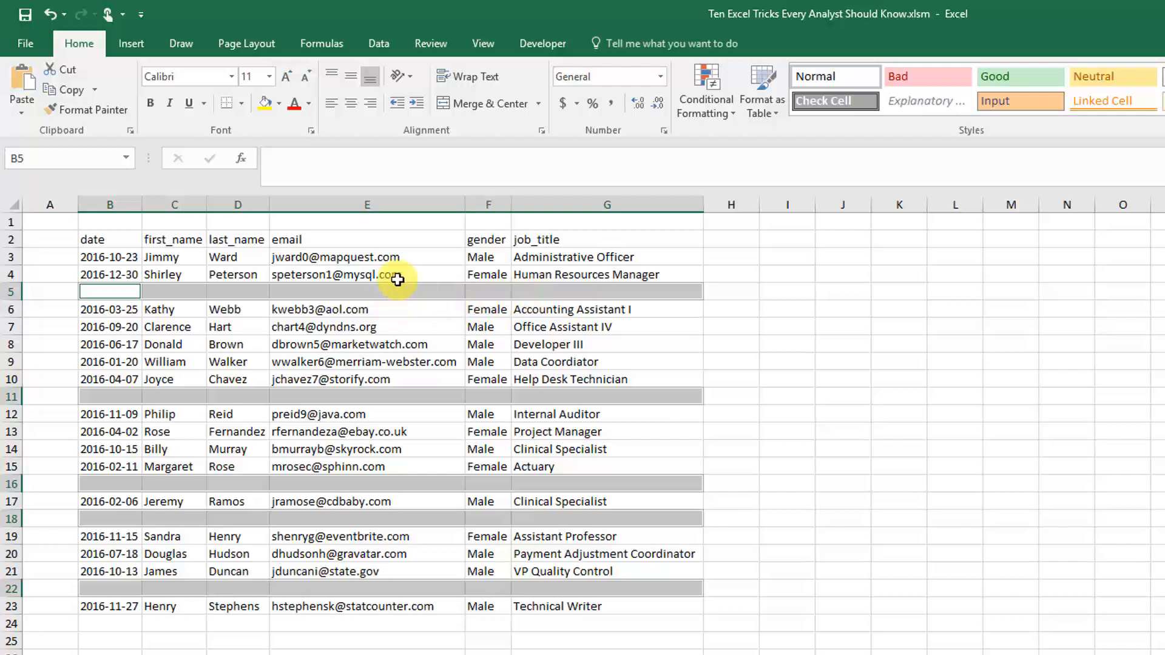
{"action": "mouse_move", "coordinate": [190, 290]}
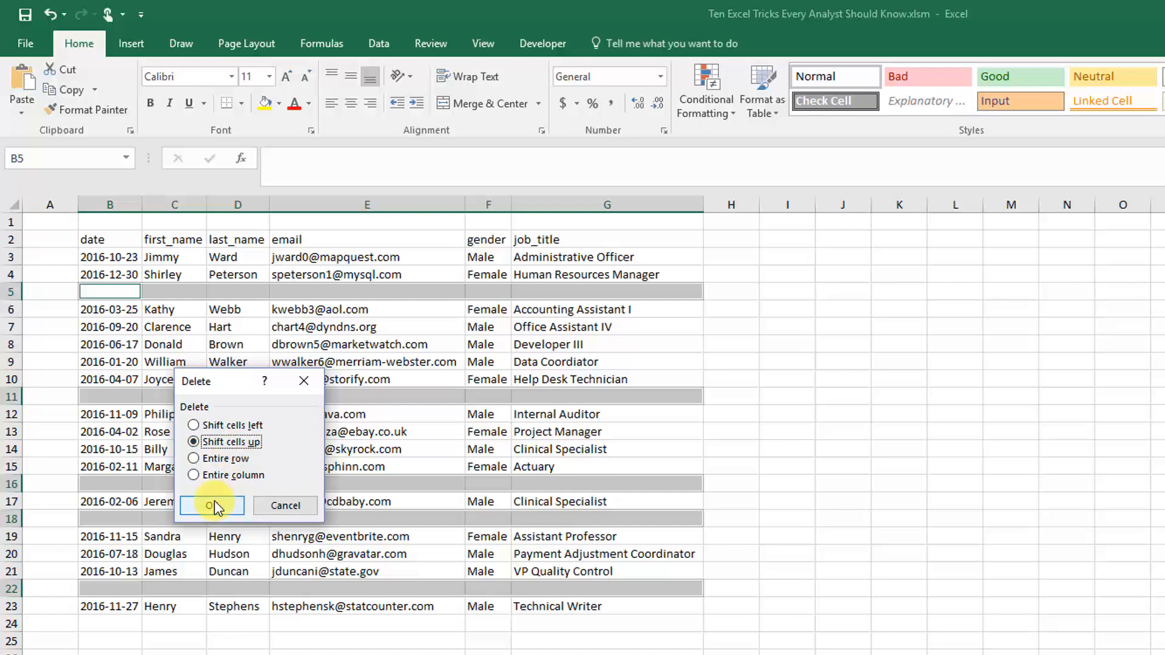
Step: Delete the selected blank cells with Shift cells up, closing the gaps in the records
{"action": "left_click", "coordinate": [210, 505]}
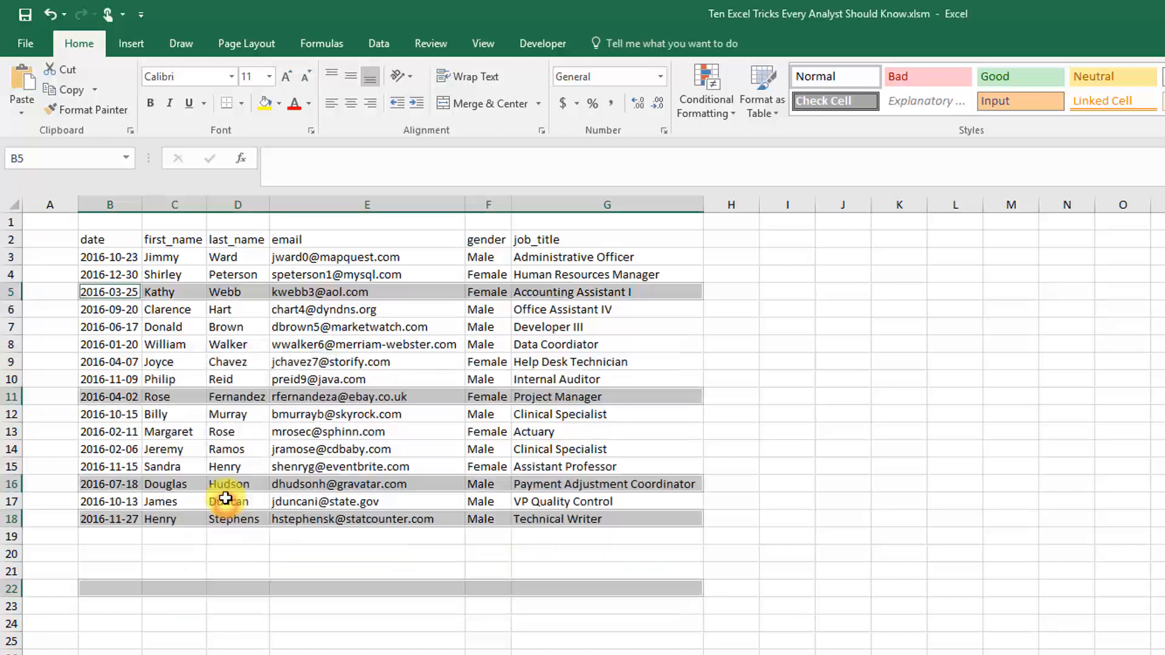